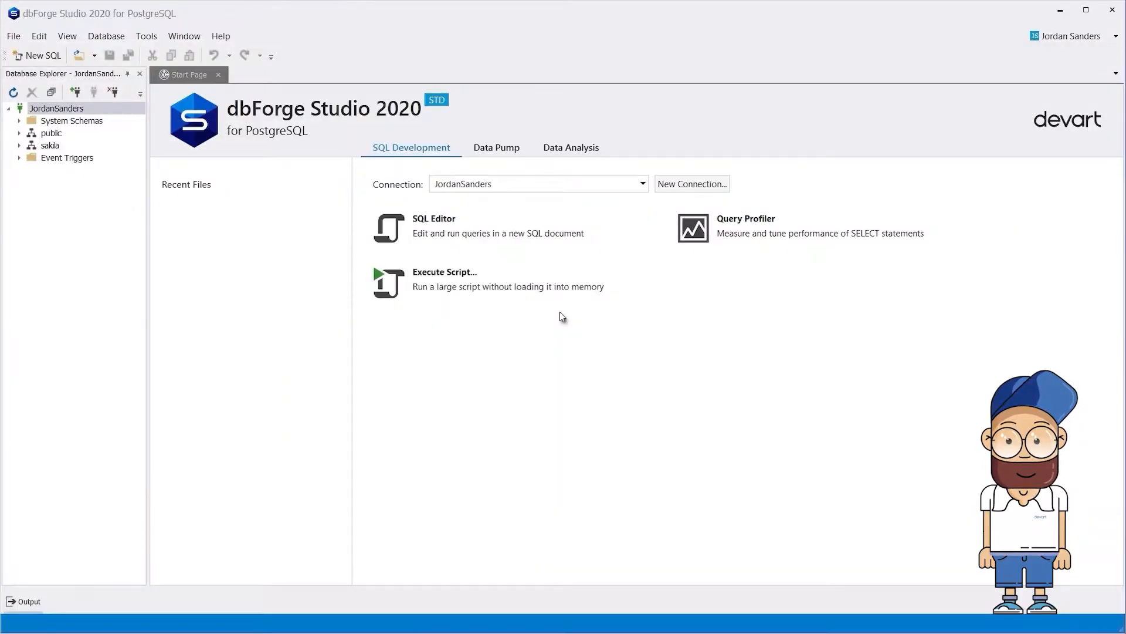
Step: Start Design New Report from the Start Page's Data Analysis tasks
click(572, 148)
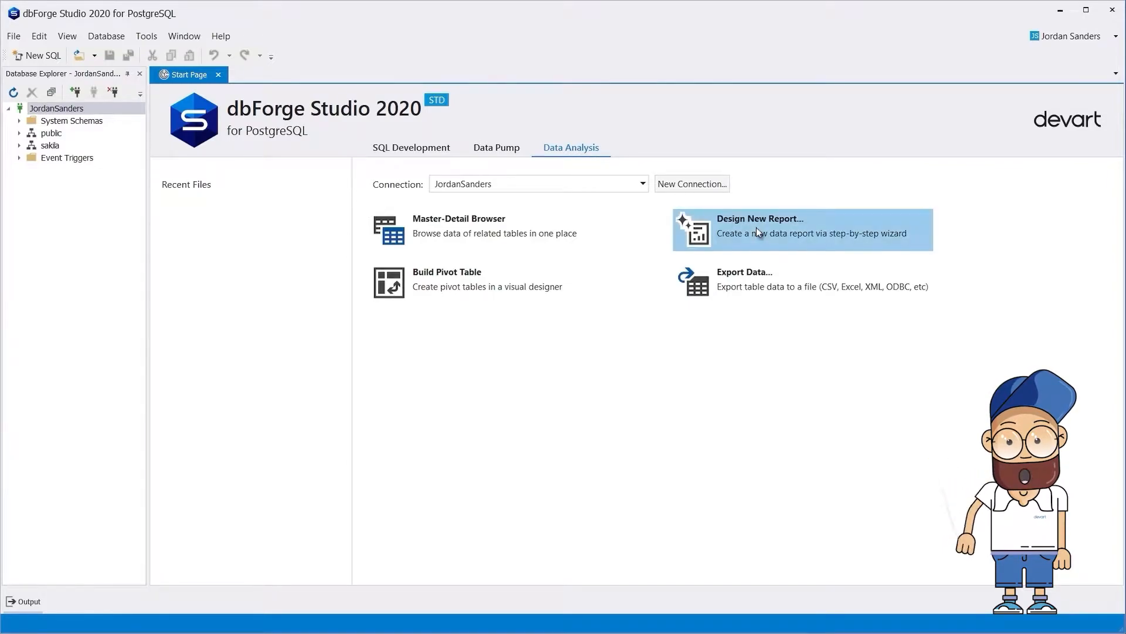
click(759, 229)
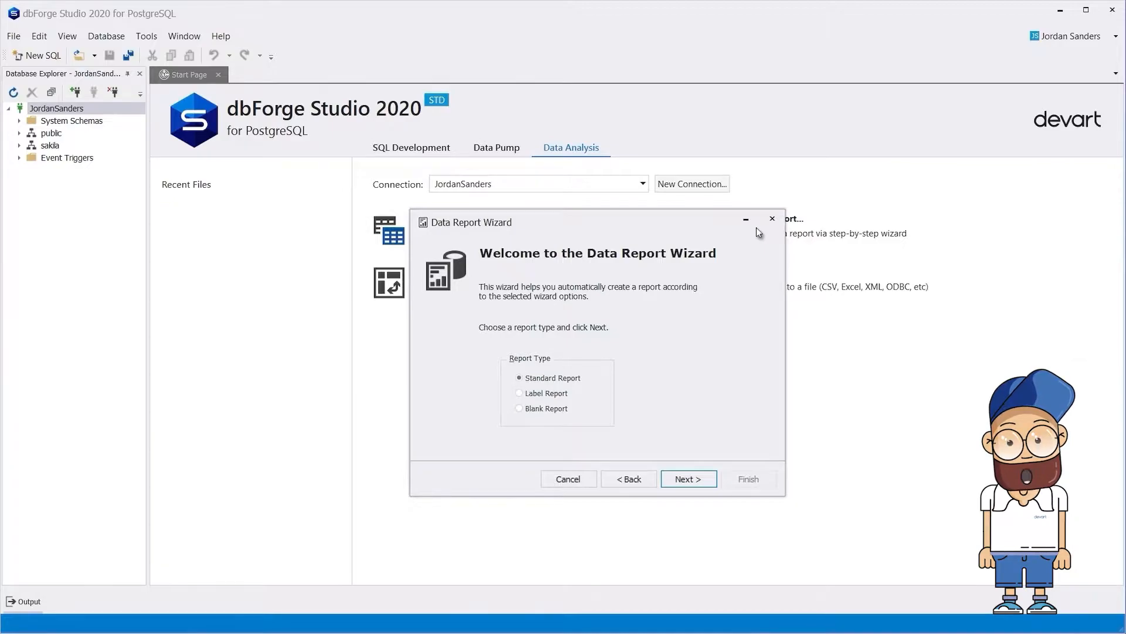
mouse_move(738, 328)
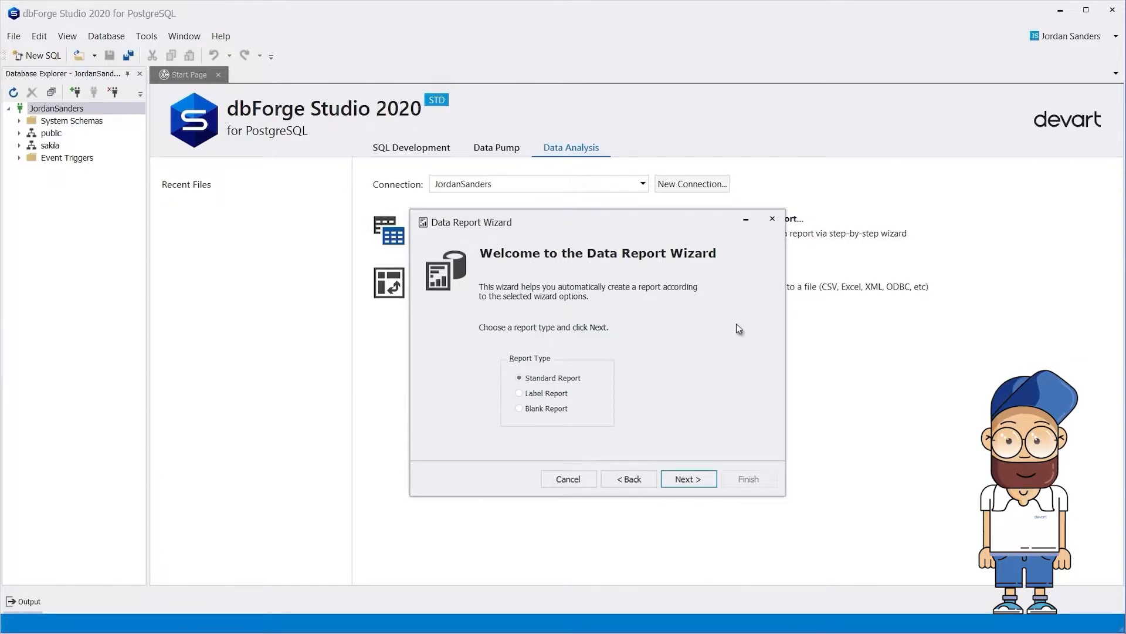
Step: Keep Standard Report, use the JordanSanders connection with Custom Query as the data type, and continue to the query page
click(687, 479)
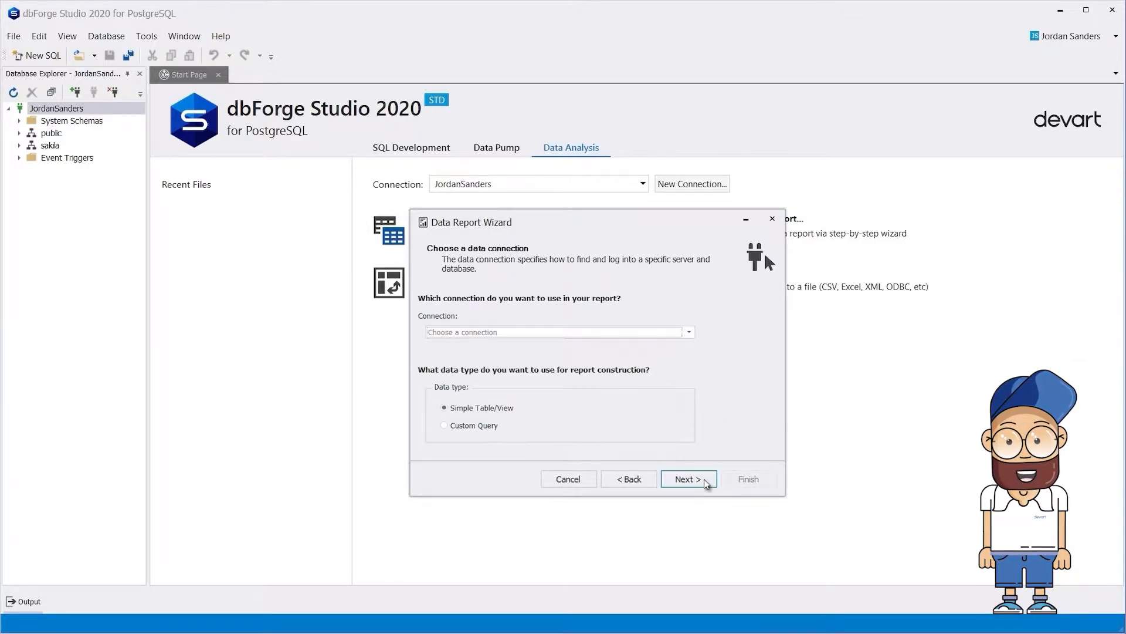
click(686, 332)
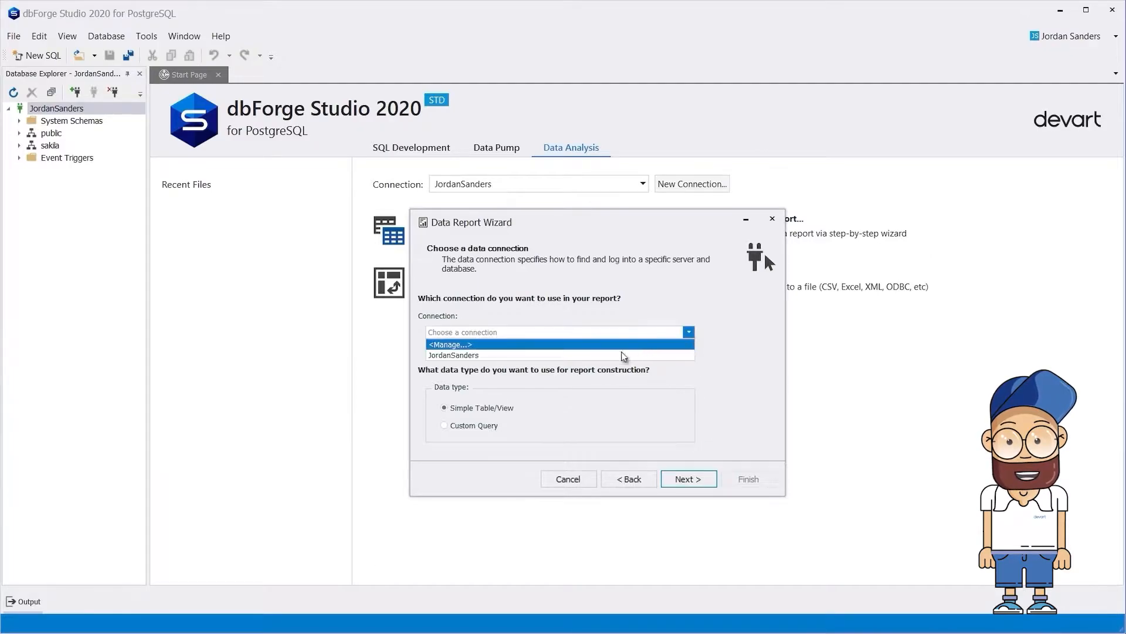
click(453, 354)
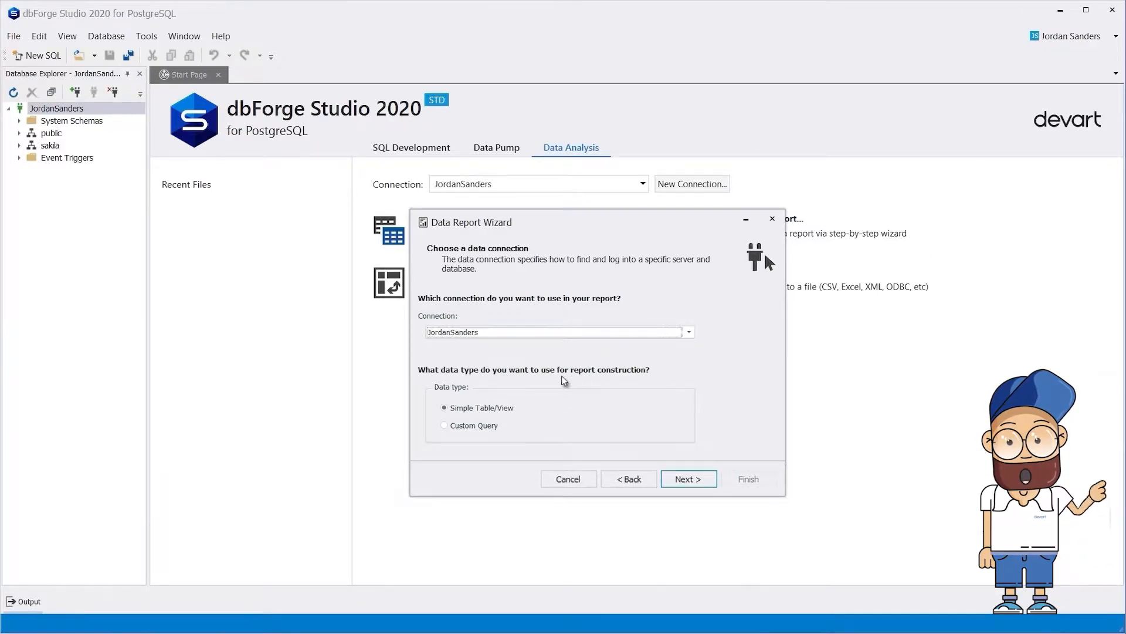
click(445, 424)
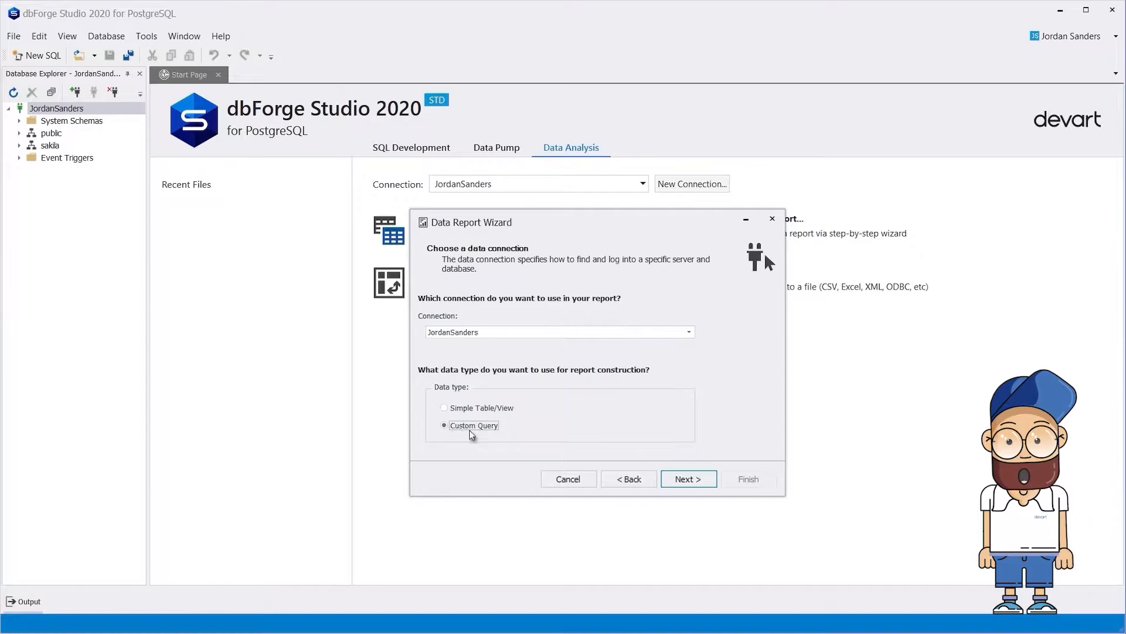
click(688, 478)
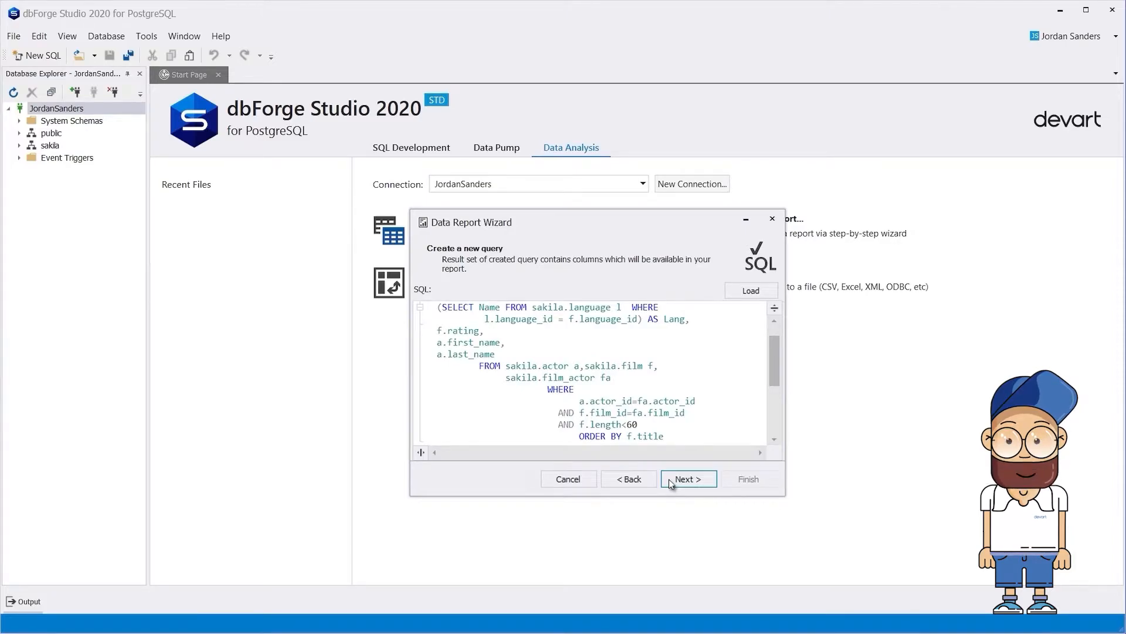
Step: Add all five query columns ungrouped, choose Tabular layout with Bold style, and reach the title page
click(686, 478)
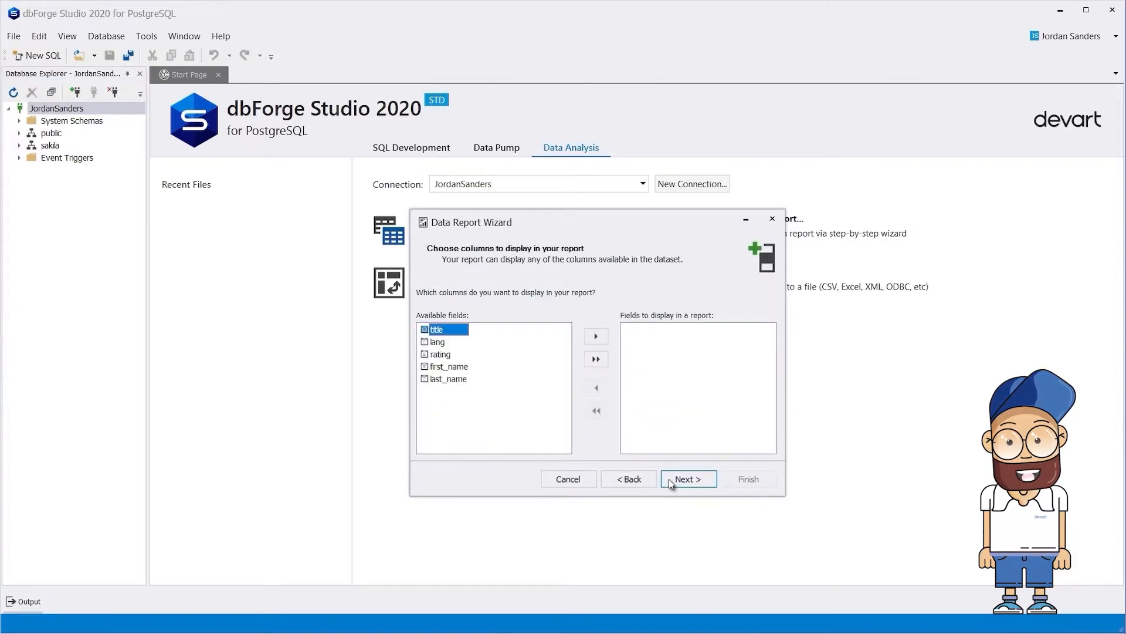
click(596, 359)
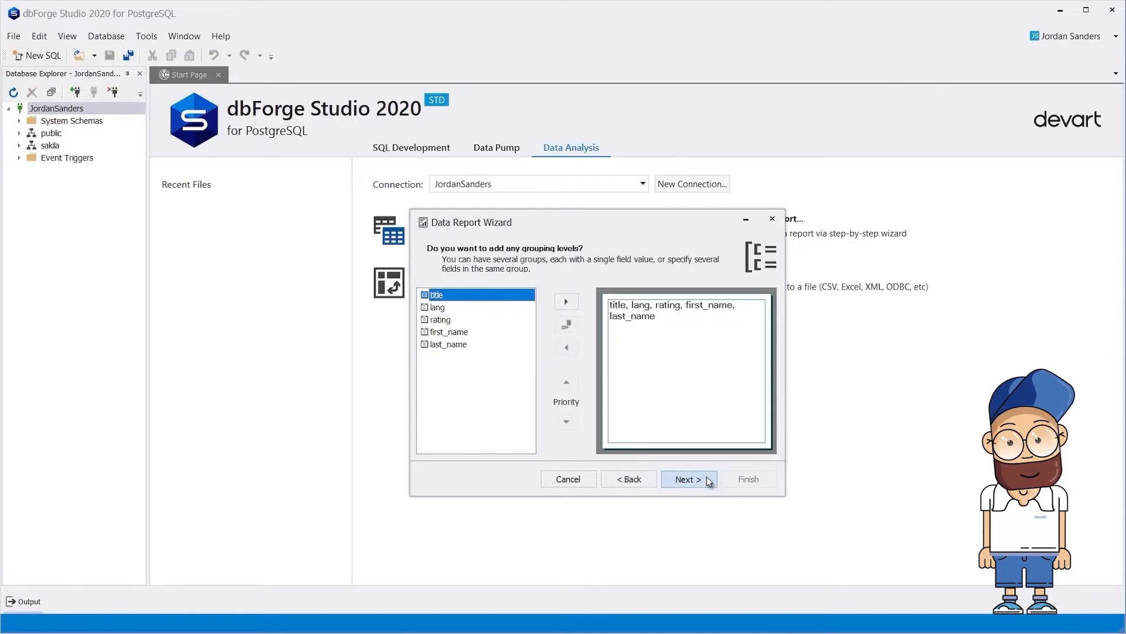
click(687, 478)
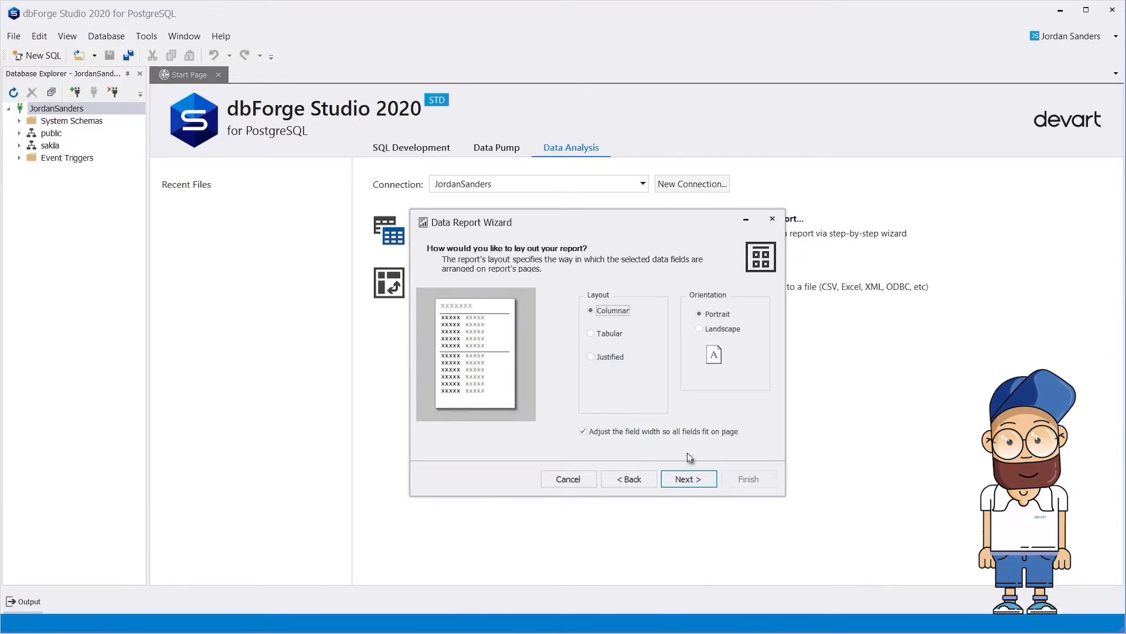
click(591, 333)
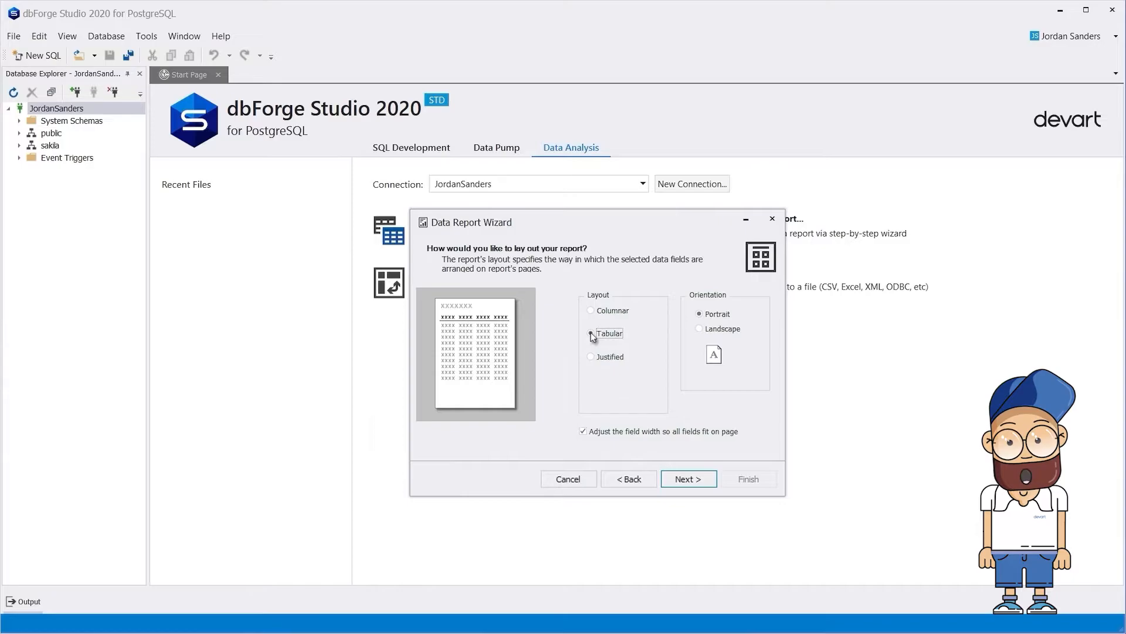
click(686, 478)
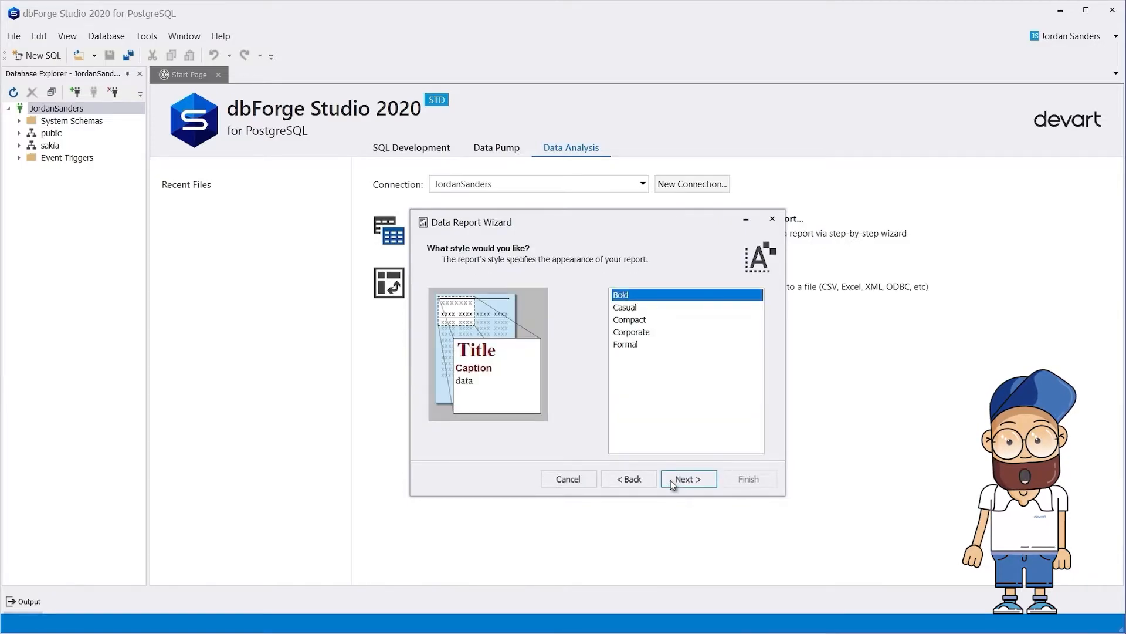
mouse_move(639, 325)
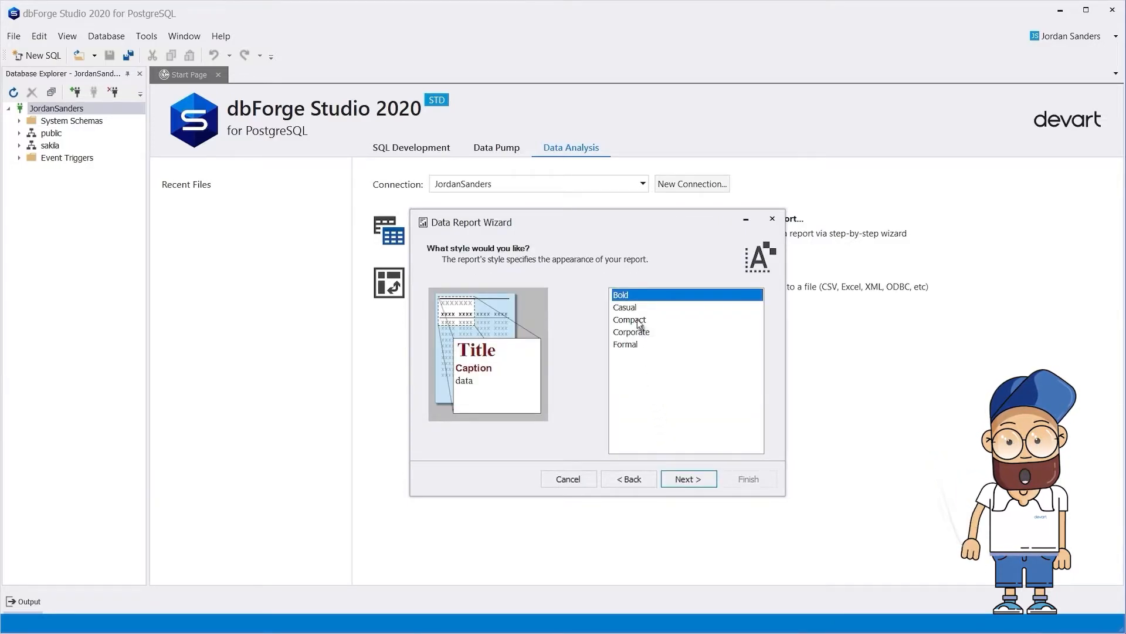
click(688, 478)
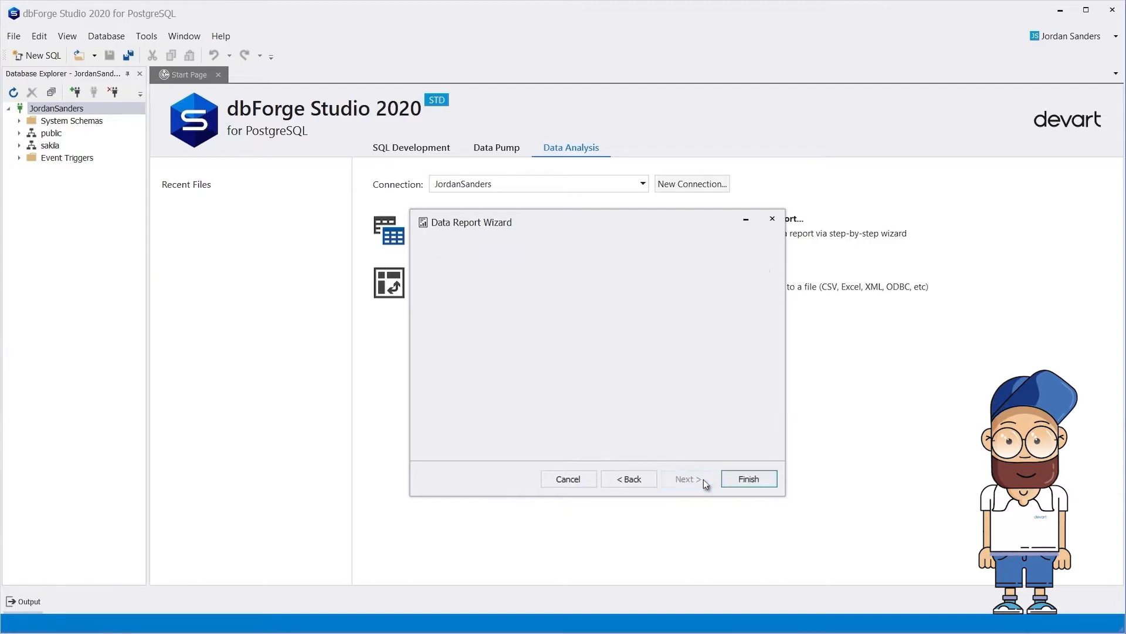
click(686, 479)
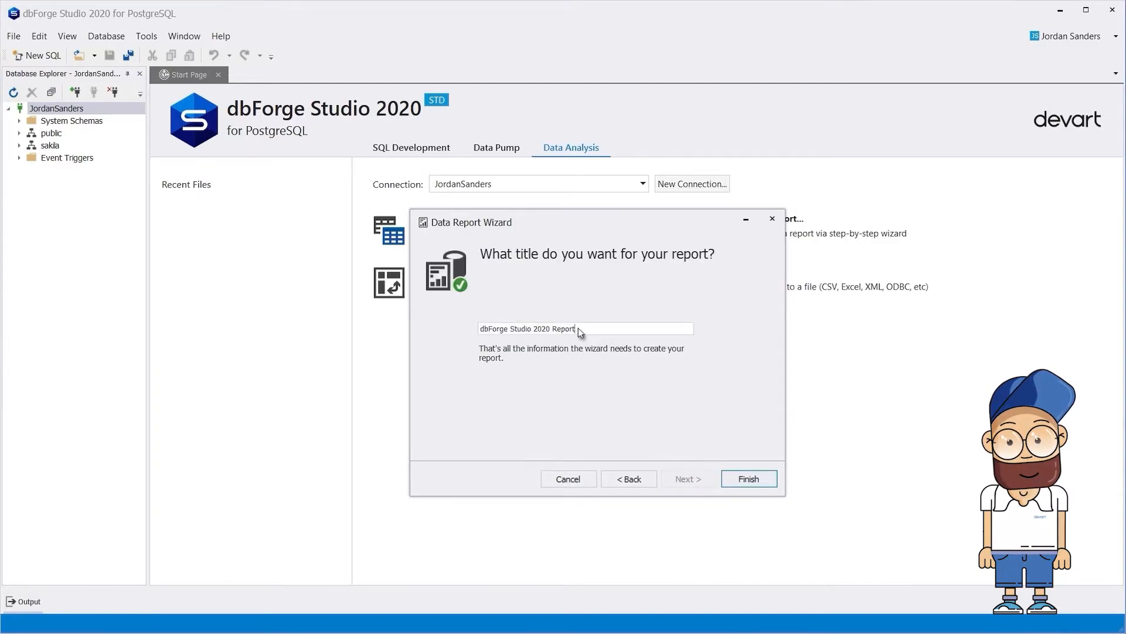
Step: Title the report 'Film Report' and finish the wizard to generate the design
text(Film Report)
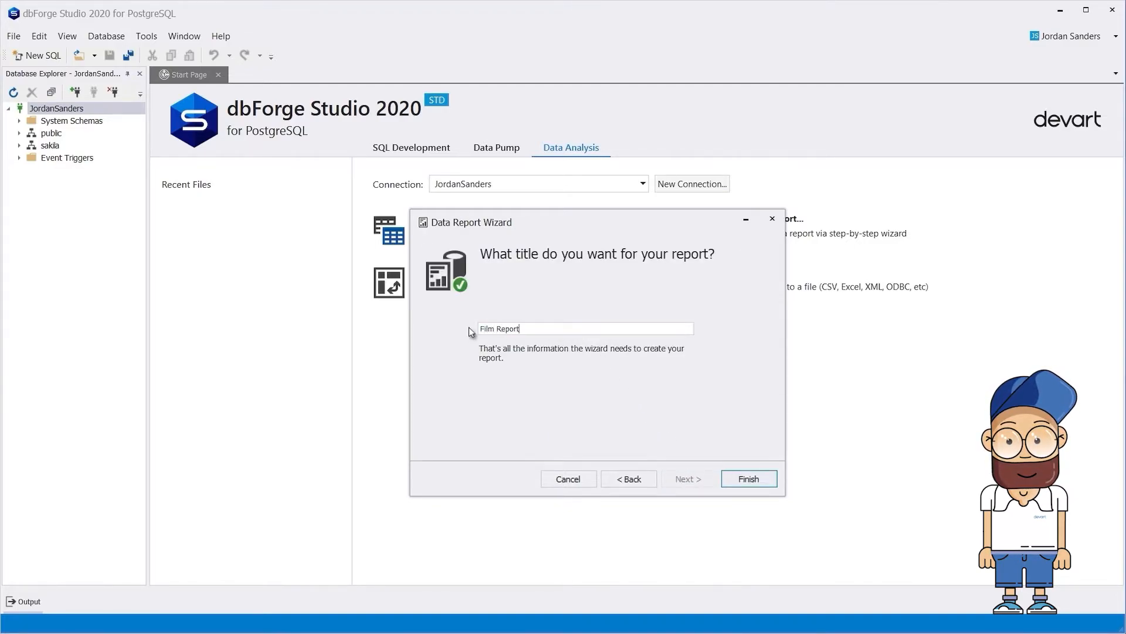
click(749, 479)
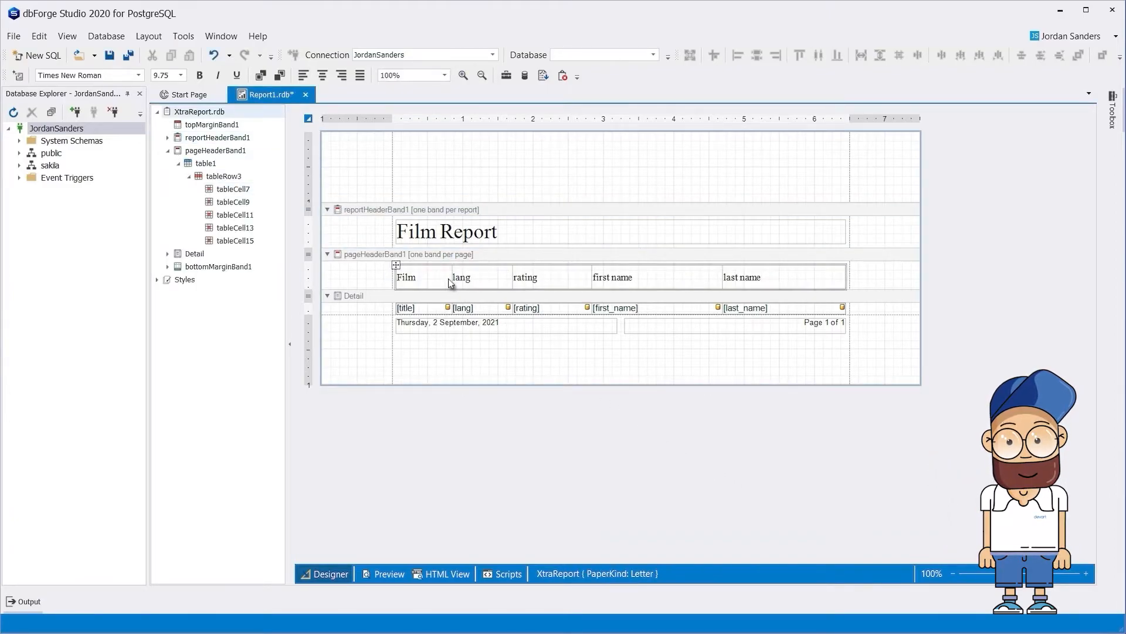
click(415, 276)
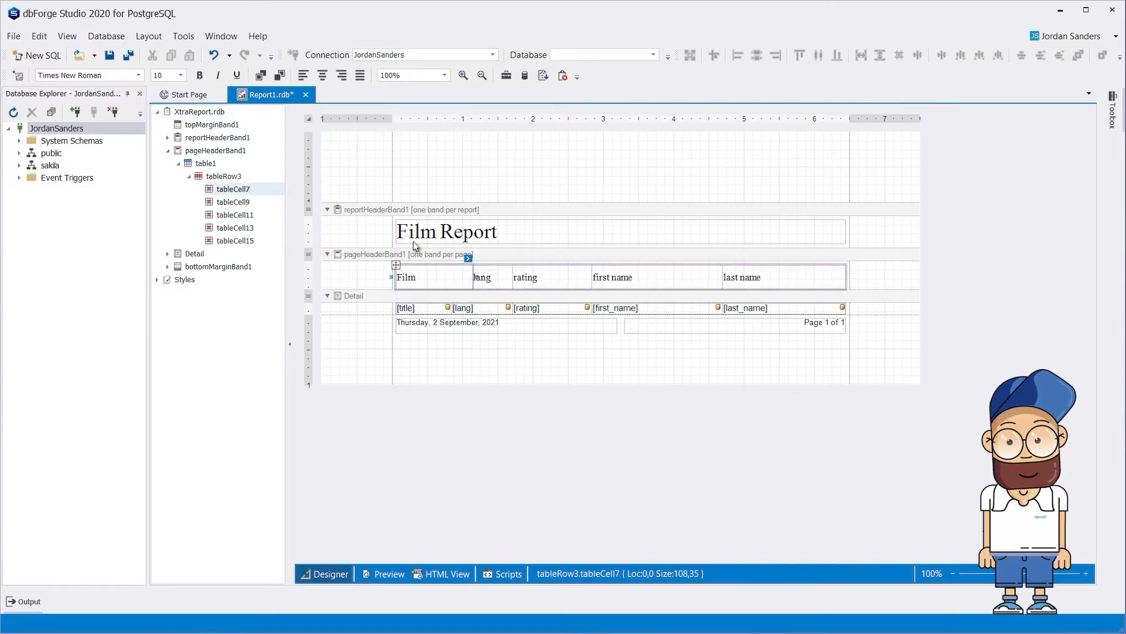
Step: Save the report design as Report1.rdb
click(109, 55)
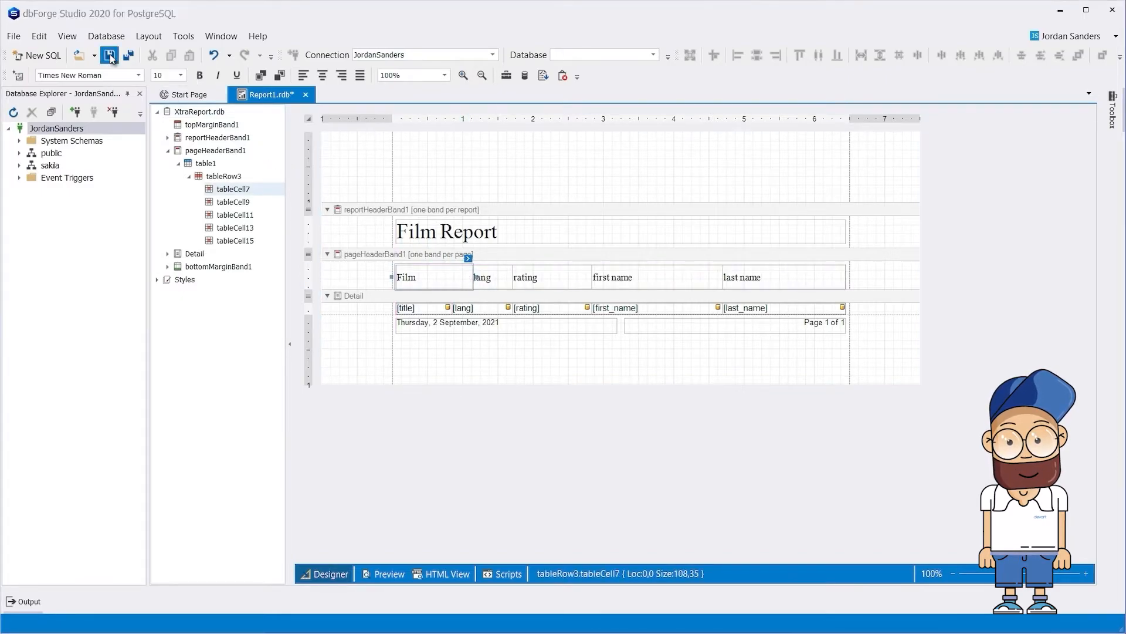
click(109, 55)
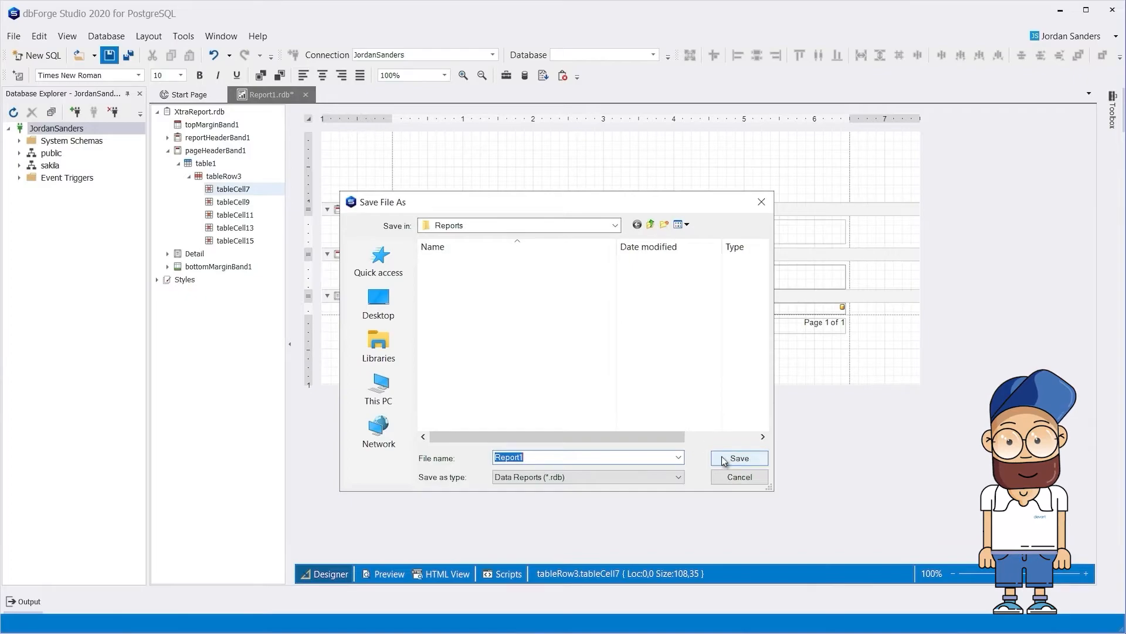
click(738, 459)
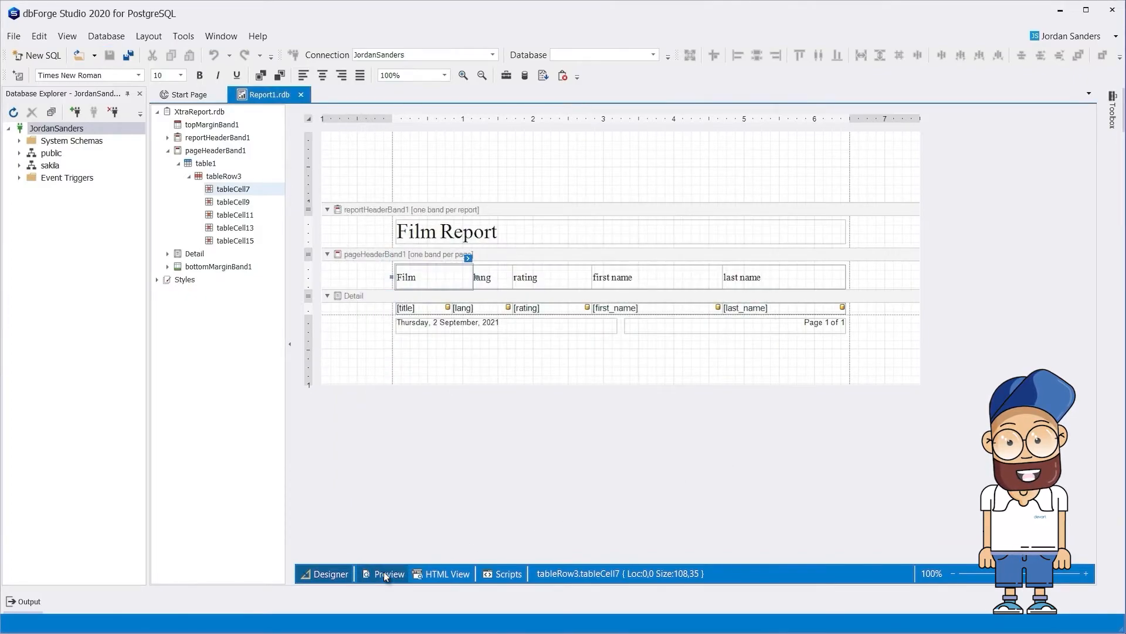
Step: Preview the report, export it to HTML in the Reports folder, and open the exported file in the browser
click(388, 574)
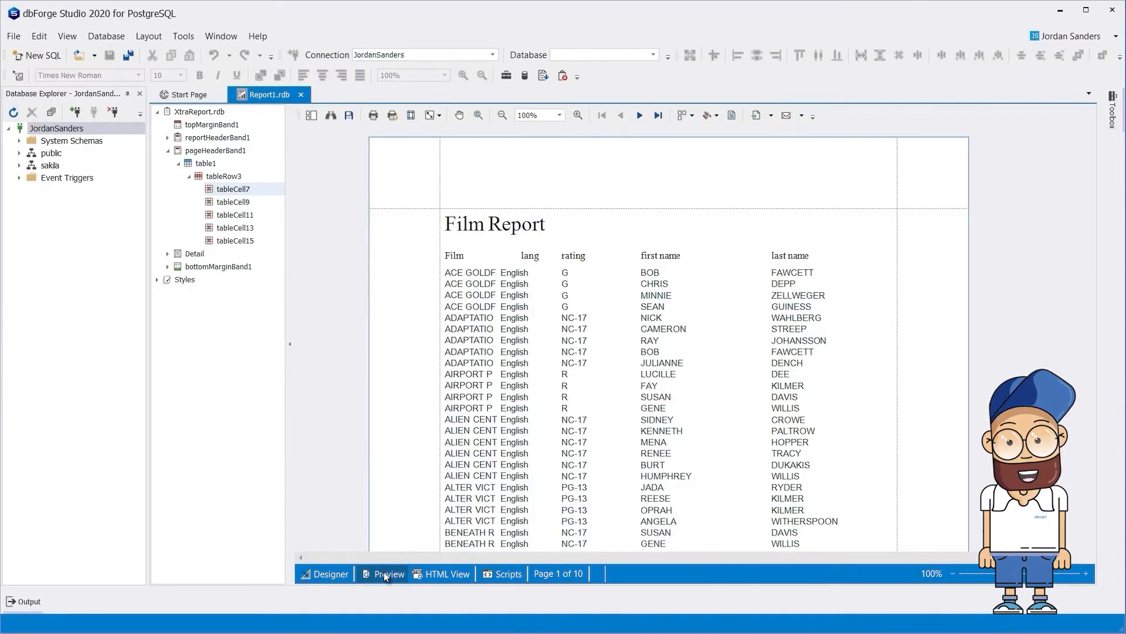
mouse_move(539, 396)
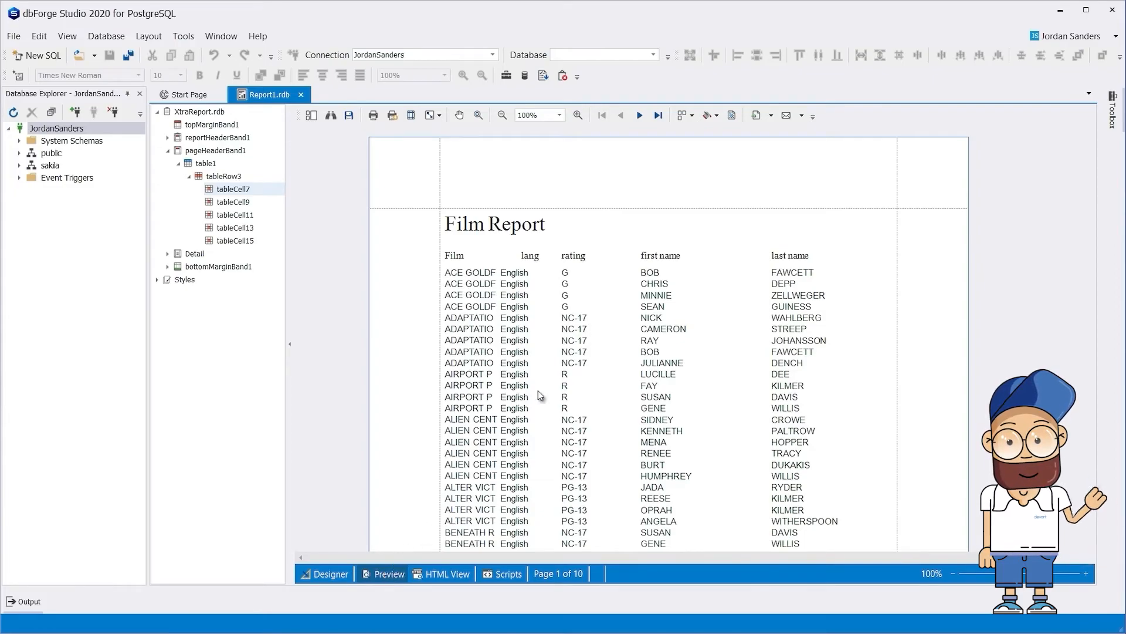
click(772, 115)
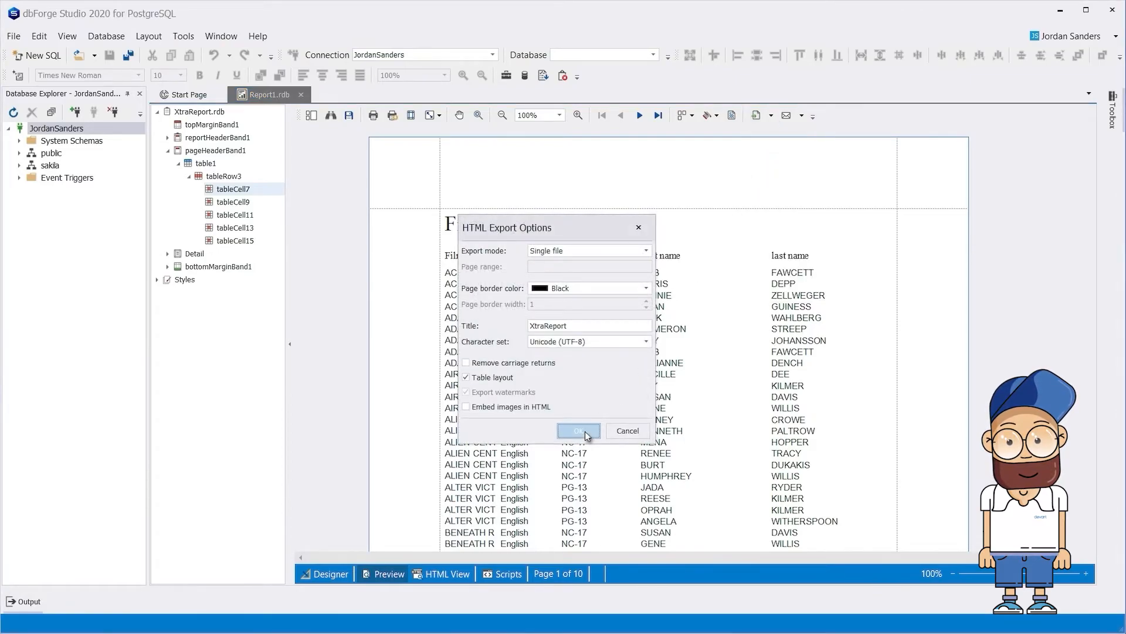
click(579, 430)
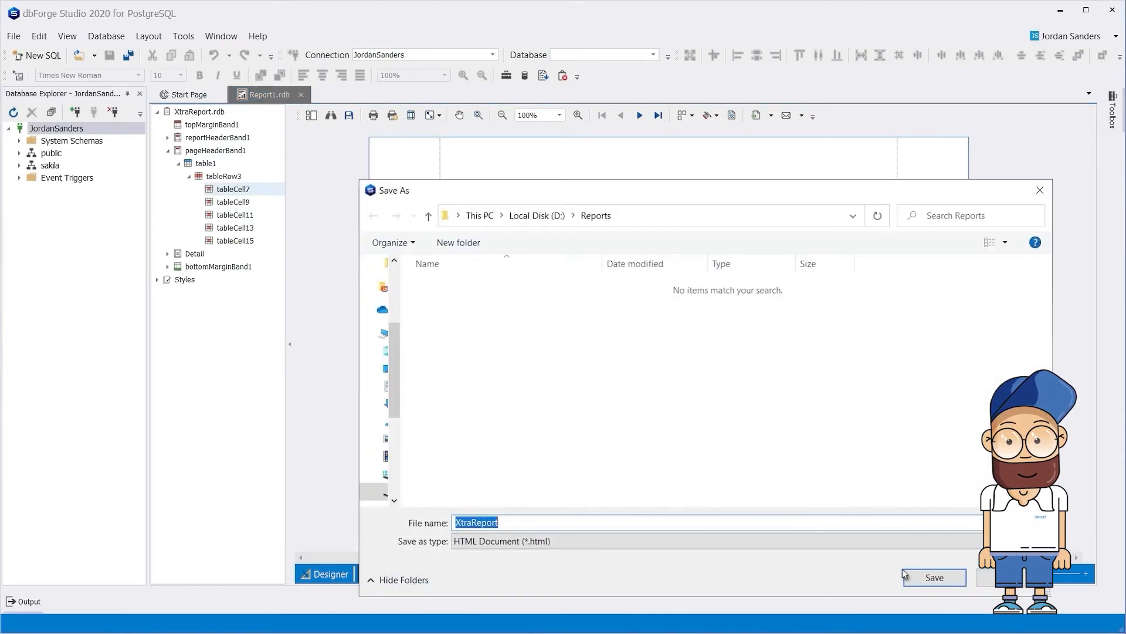
click(933, 577)
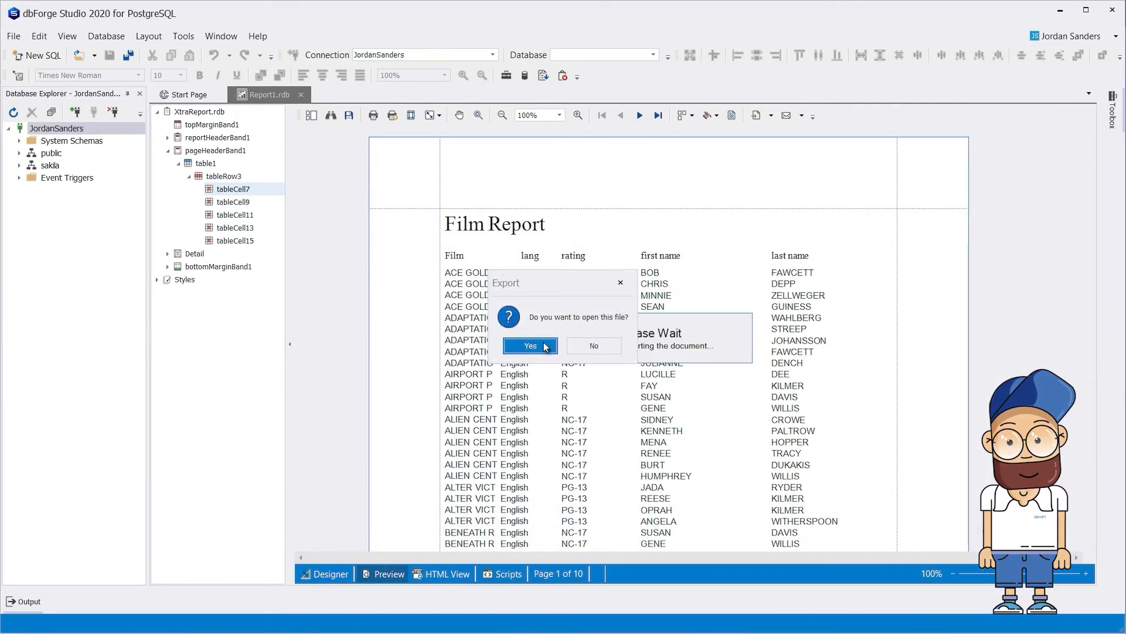
click(529, 345)
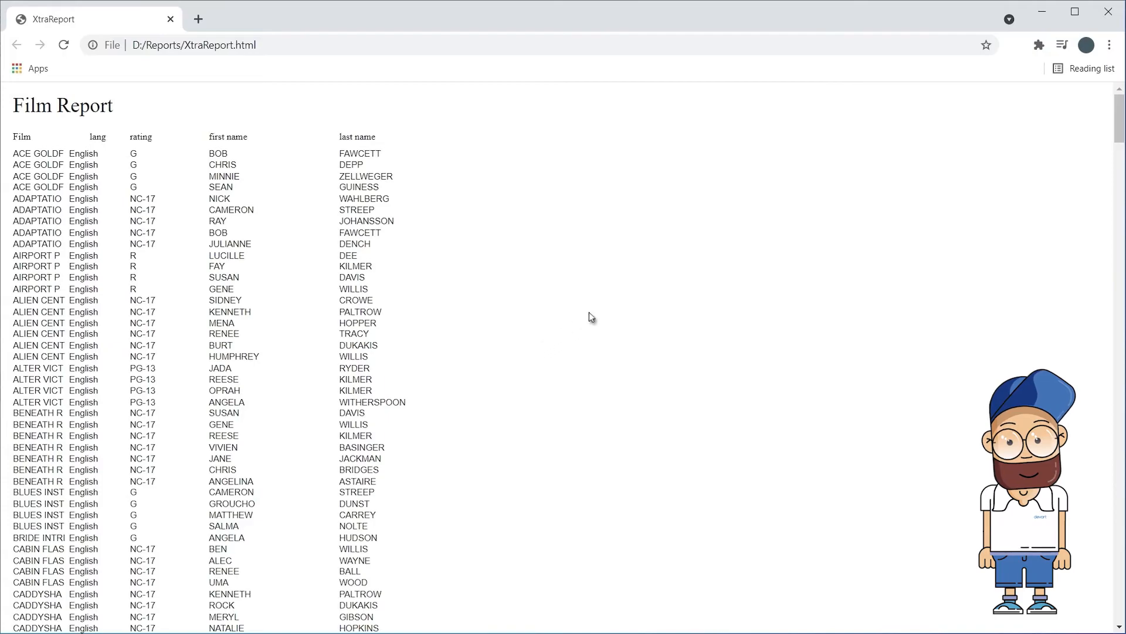